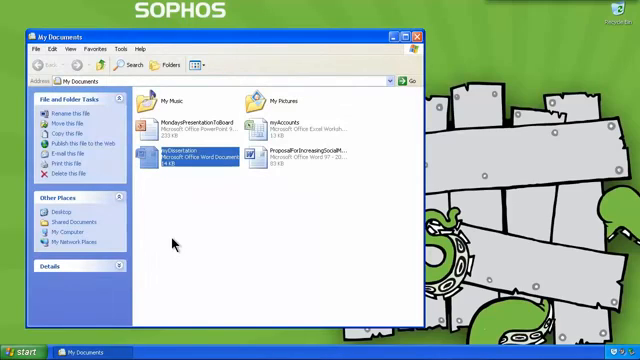
Try to open the PowerPoint presentation stored in My Documents.
{"action": "left_click", "coordinate": [180, 126]}
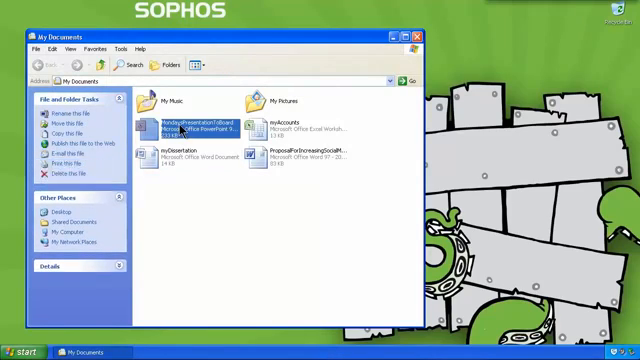
{"action": "double_click", "coordinate": [185, 127]}
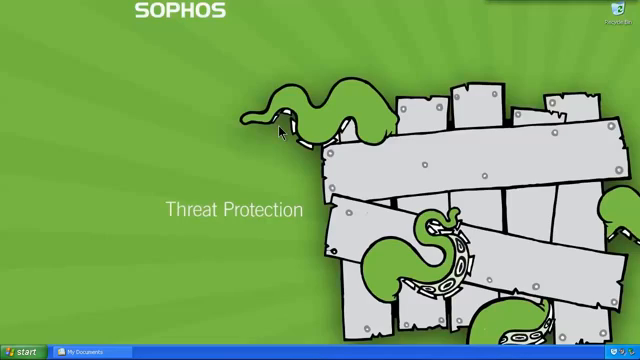
Paste the copied item onto the desktop via its context menu.
{"action": "right_click", "coordinate": [283, 128]}
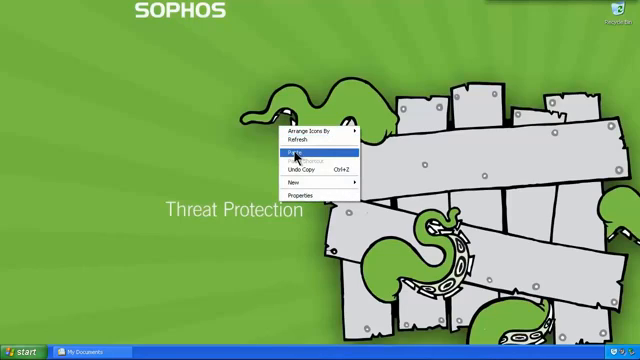
{"action": "left_click", "coordinate": [270, 153]}
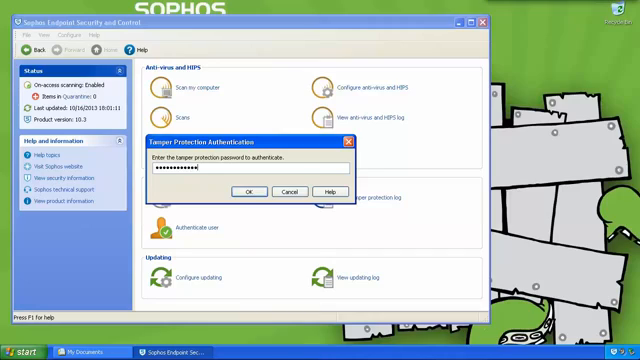
Confirm the tamper protection password to unlock Sophos configuration options.
{"action": "left_click", "coordinate": [250, 191]}
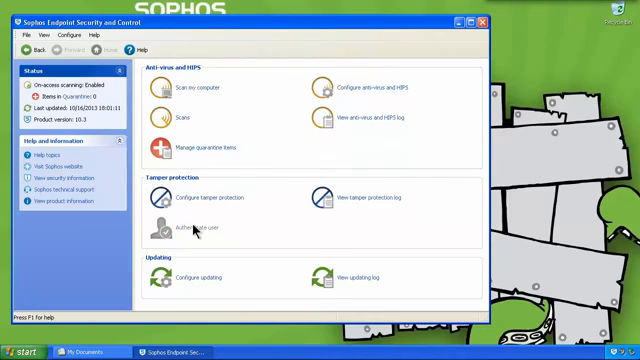
{"action": "mouse_move", "coordinate": [355, 91]}
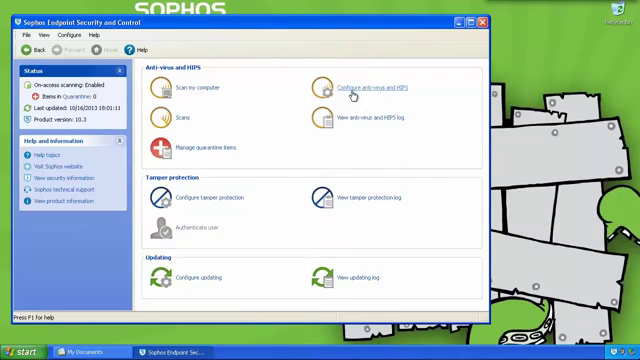
Disable on-access scanning in the Sophos anti-virus settings and confirm the warning.
{"action": "left_click", "coordinate": [373, 85]}
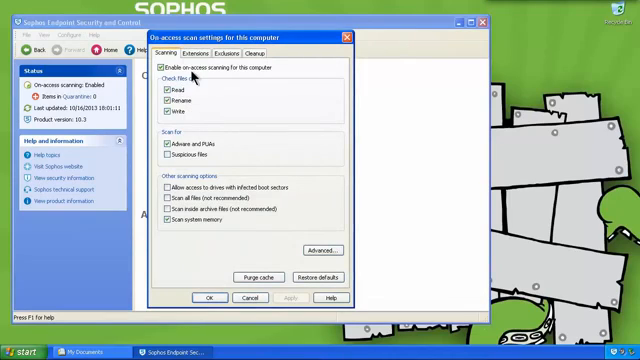
{"action": "left_click", "coordinate": [163, 66]}
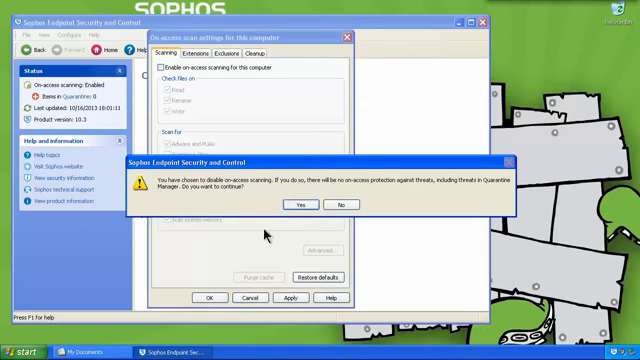
{"action": "left_click", "coordinate": [300, 205]}
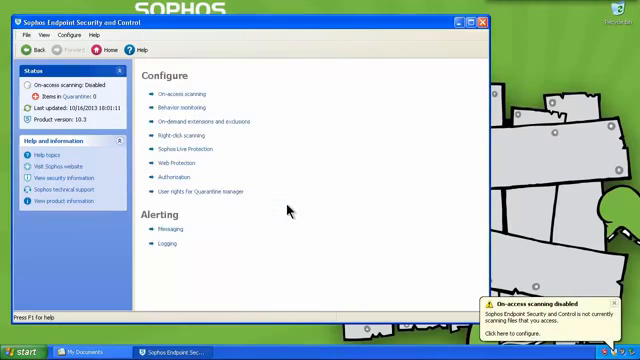
{"action": "mouse_move", "coordinate": [520, 266]}
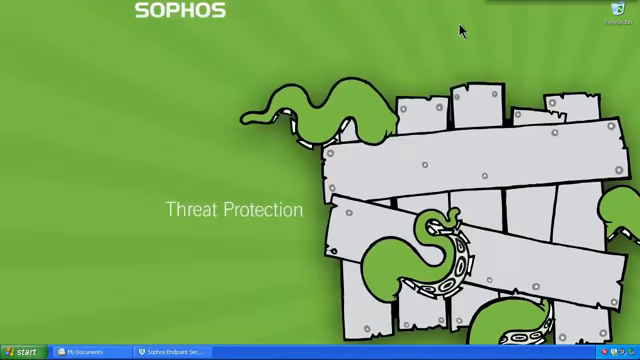
{"action": "mouse_move", "coordinate": [258, 139]}
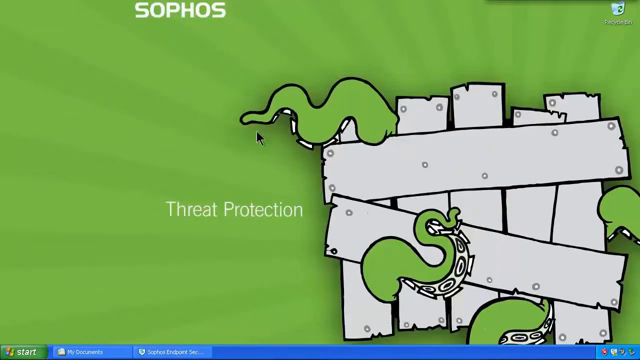
Paste the MajorAccountingProblem zip on the desktop and pull its PDF out.
{"action": "right_click", "coordinate": [258, 139]}
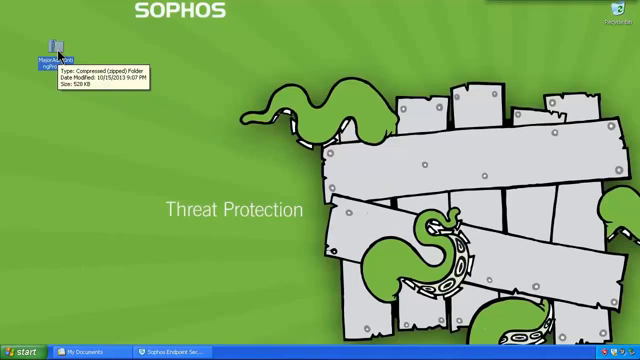
{"action": "double_click", "coordinate": [57, 46]}
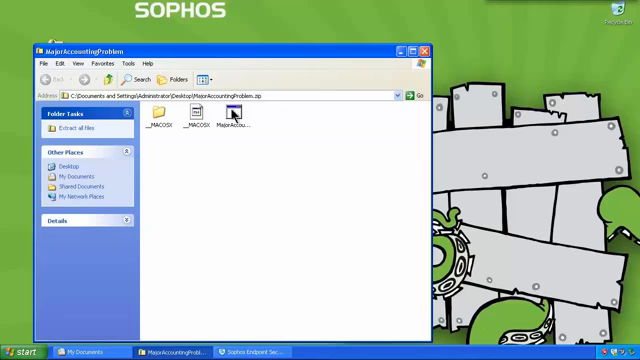
{"action": "left_click", "coordinate": [227, 116]}
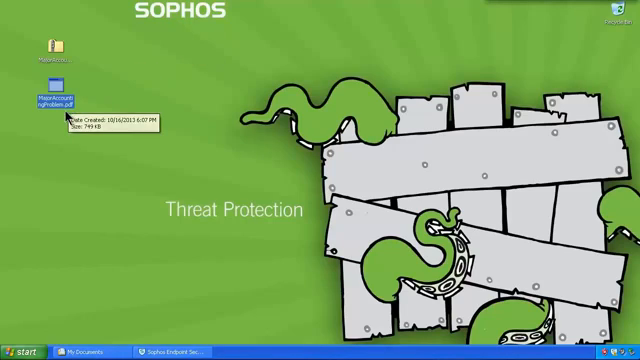
{"action": "mouse_move", "coordinate": [112, 193]}
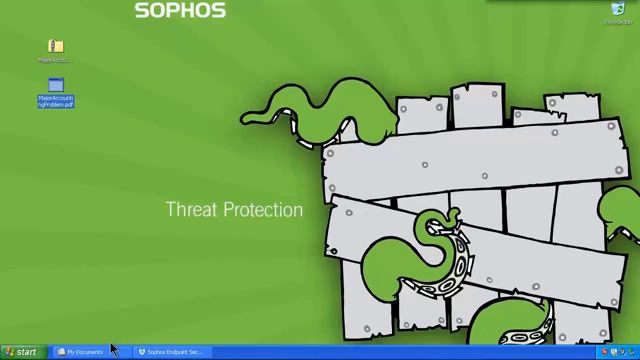
Restore the My Documents window from the taskbar to review its files.
{"action": "left_click", "coordinate": [85, 351]}
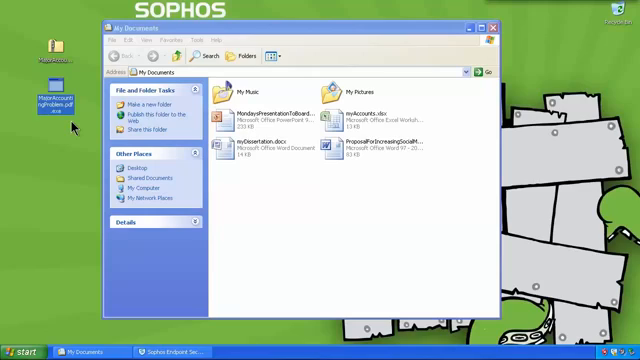
{"action": "mouse_move", "coordinate": [455, 38]}
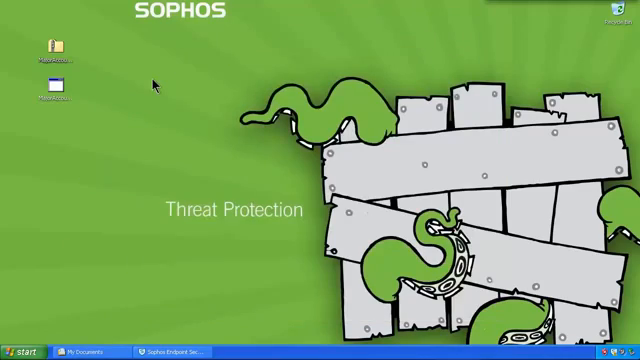
{"action": "left_click", "coordinate": [56, 91]}
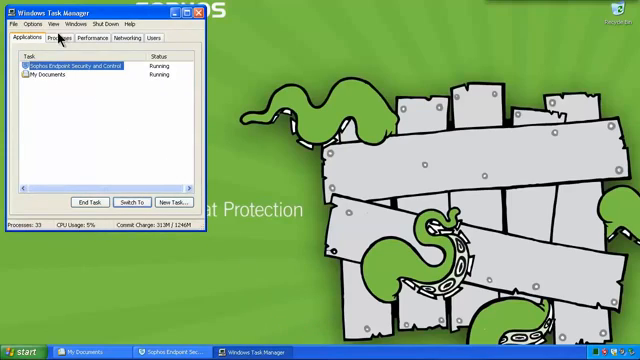
Show the running processes list in Windows Task Manager.
{"action": "left_click", "coordinate": [64, 37]}
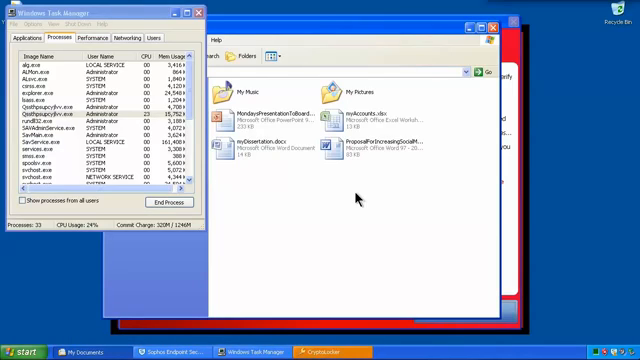
{"action": "mouse_move", "coordinate": [258, 160]}
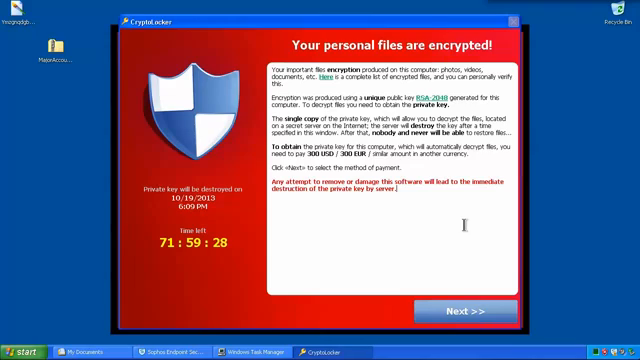
Continue from the files-encrypted notice to CryptoLocker's private-key payment page.
{"action": "left_click", "coordinate": [462, 311]}
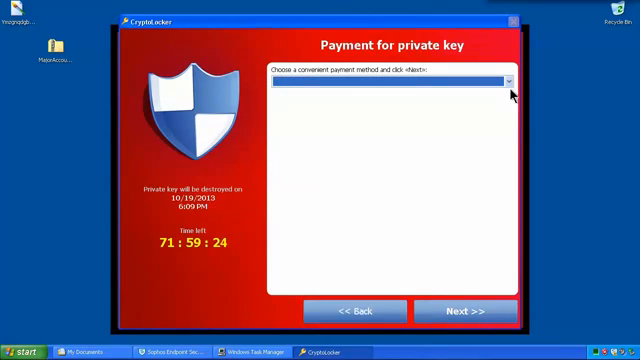
Choose a payment method, reach the 300 USD MoneyPak form and attempt to submit it empty.
{"action": "left_click", "coordinate": [506, 83]}
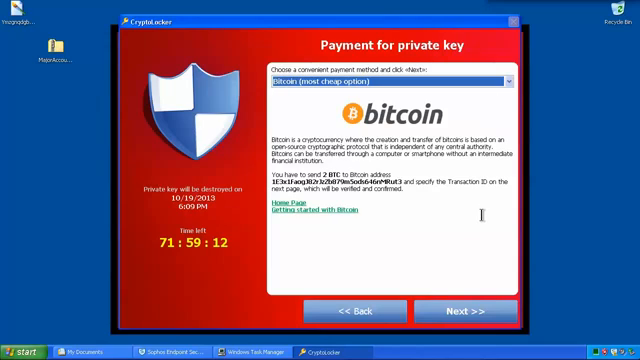
{"action": "left_click", "coordinate": [464, 311]}
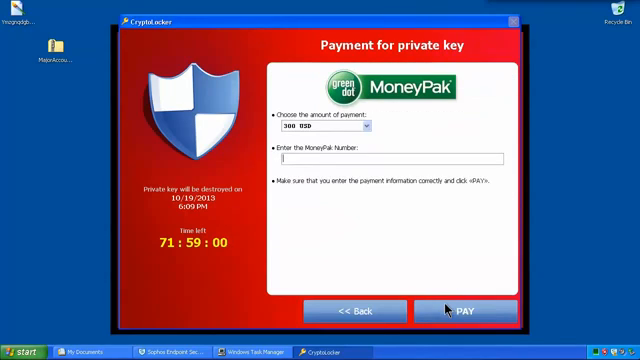
{"action": "left_click", "coordinate": [368, 126]}
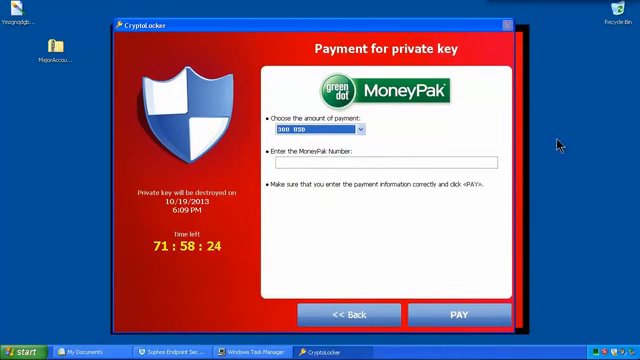
{"action": "mouse_move", "coordinate": [203, 315]}
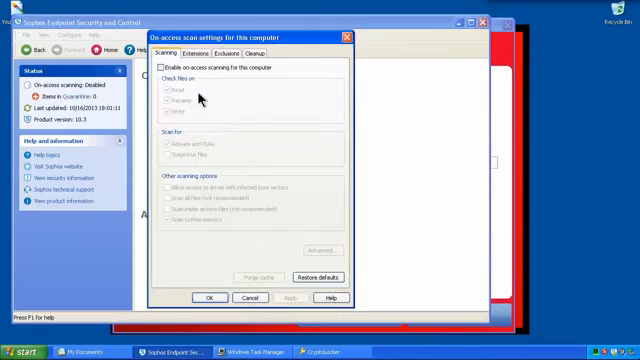
Re-enable on-access scanning for this computer in Sophos and confirm.
{"action": "left_click", "coordinate": [160, 68]}
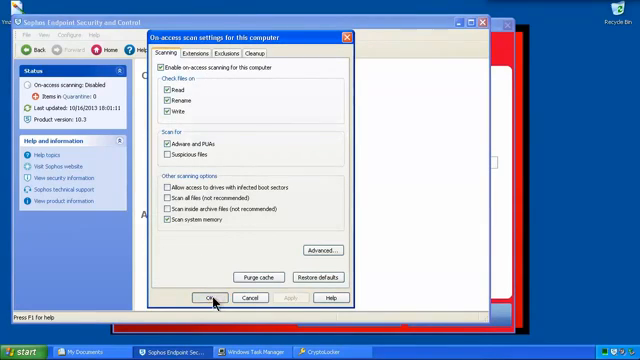
{"action": "left_click", "coordinate": [207, 299]}
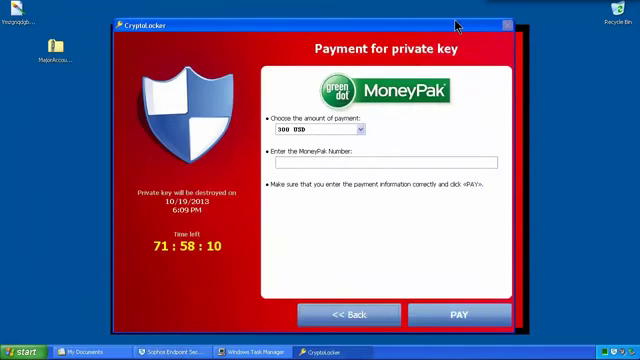
{"action": "mouse_move", "coordinate": [550, 113]}
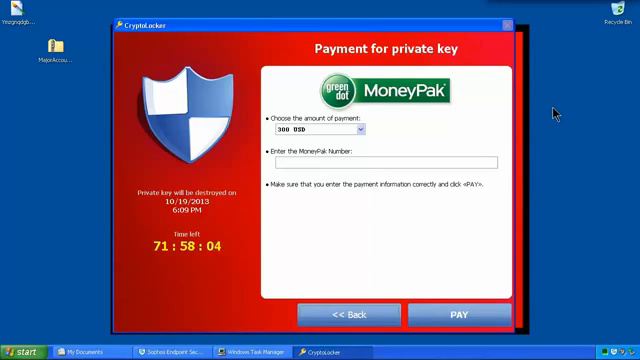
{"action": "mouse_move", "coordinate": [476, 160]}
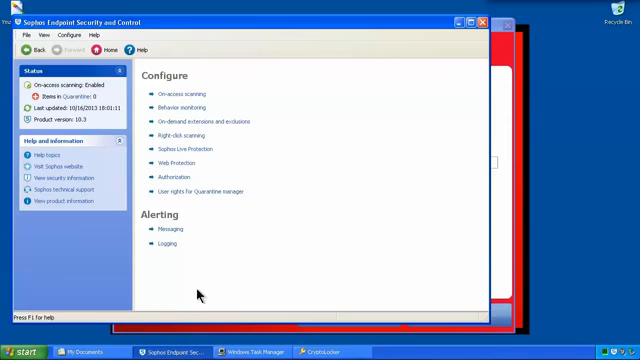
Quarantine the Troj/Ransom-ACP threat and cancel the remainder of the Sophos computer scan.
{"action": "left_click", "coordinate": [22, 48]}
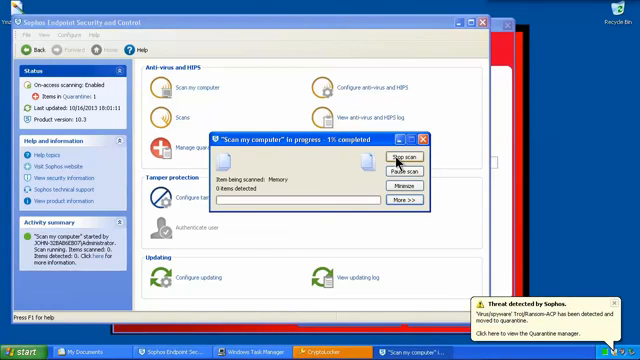
{"action": "left_click", "coordinate": [407, 160]}
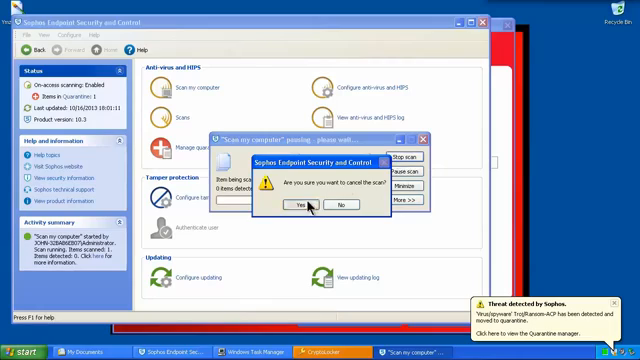
{"action": "left_click", "coordinate": [300, 204]}
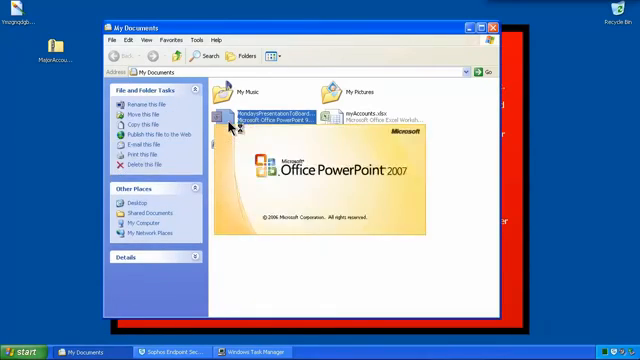
Attempt to load myAccounts.xlsx, acknowledge Excel's invalid-format error, and close Excel.
{"action": "double_click", "coordinate": [270, 103]}
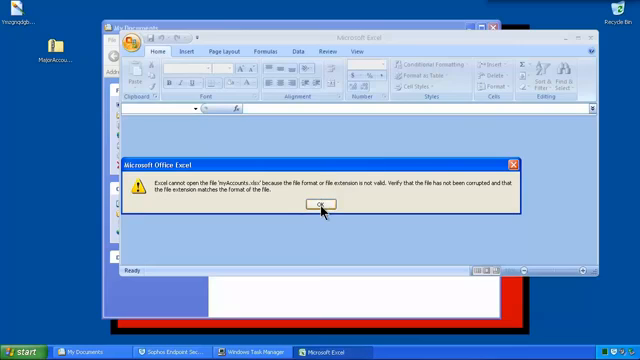
{"action": "left_click", "coordinate": [319, 205]}
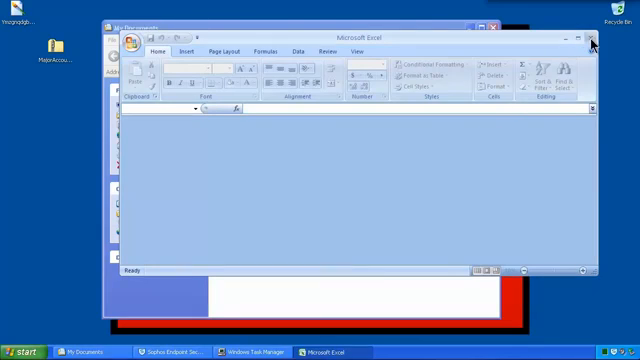
{"action": "left_click", "coordinate": [589, 38]}
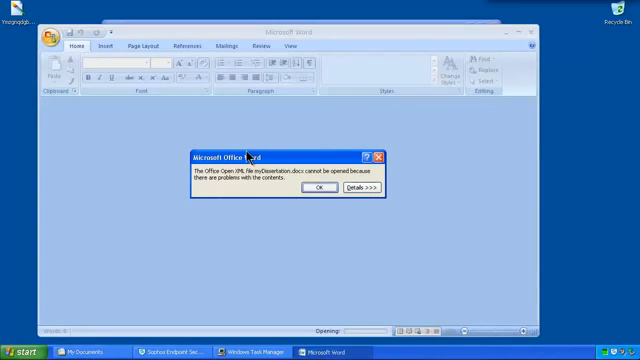
Review Word's 'missing or invalid parts' details for myDissertation.docx and dismiss the error.
{"action": "left_click", "coordinate": [363, 189]}
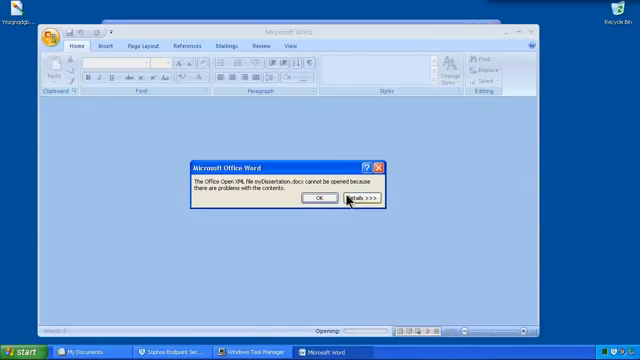
{"action": "left_click", "coordinate": [356, 204]}
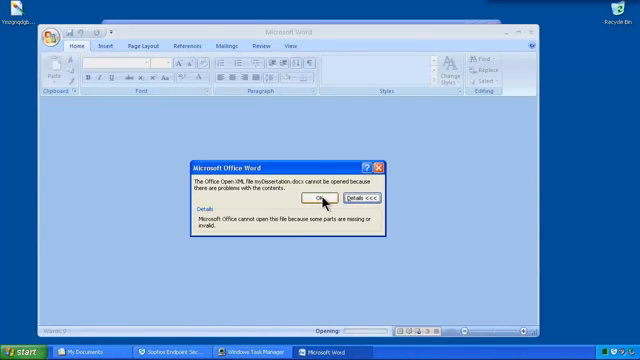
{"action": "left_click", "coordinate": [328, 199]}
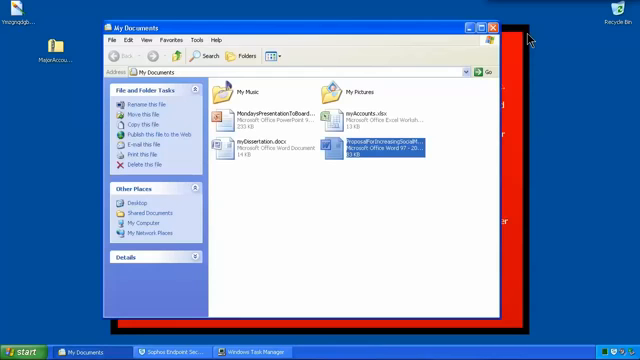
{"action": "mouse_move", "coordinate": [473, 29]}
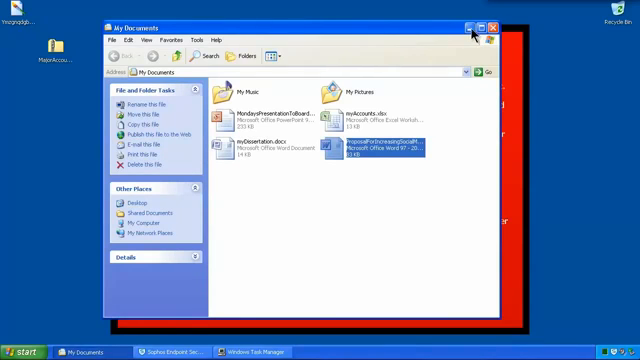